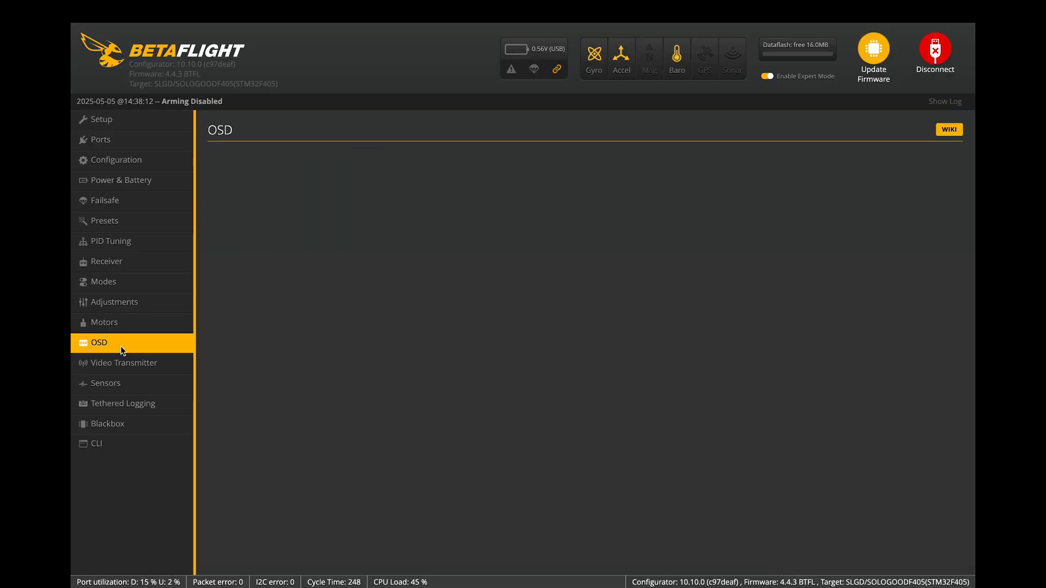
Step: Turn on the VTX channel OSD element, then go to the Configuration page
{"action": "left_click", "coordinate": [99, 342]}
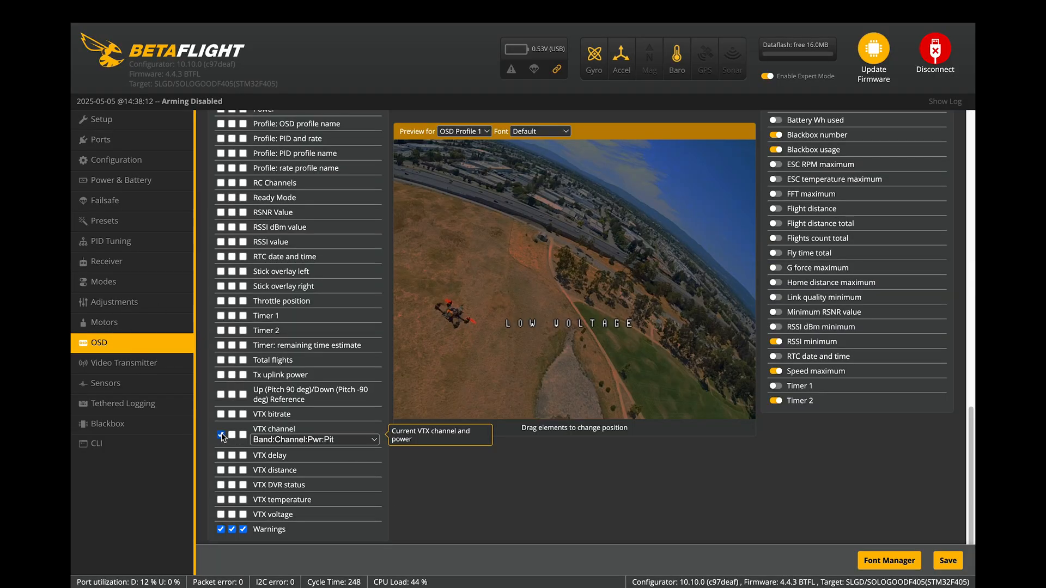
{"action": "left_click", "coordinate": [220, 434]}
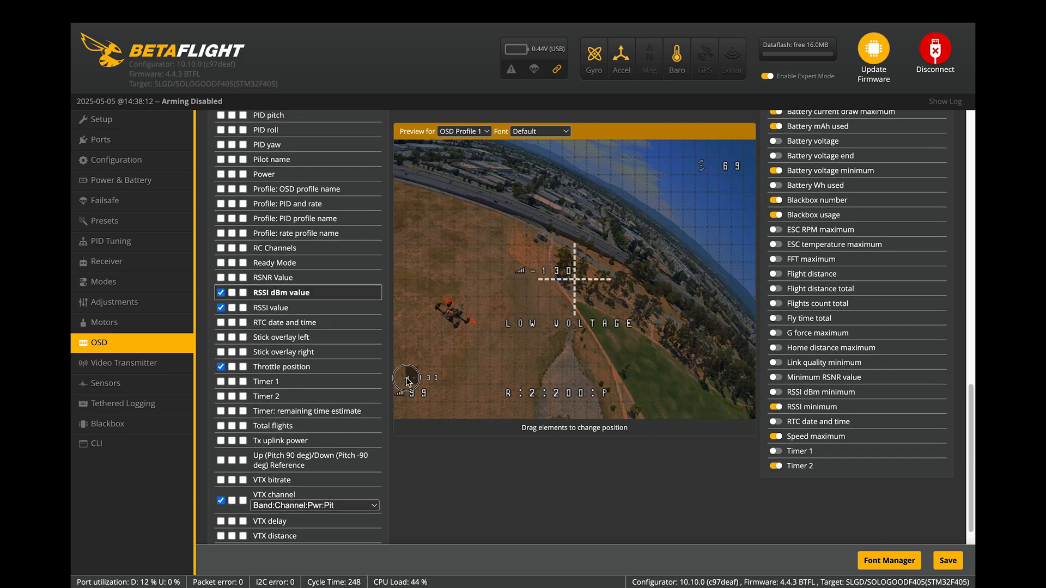
{"action": "scroll", "scroll_direction": "up", "scroll_amount": 3}
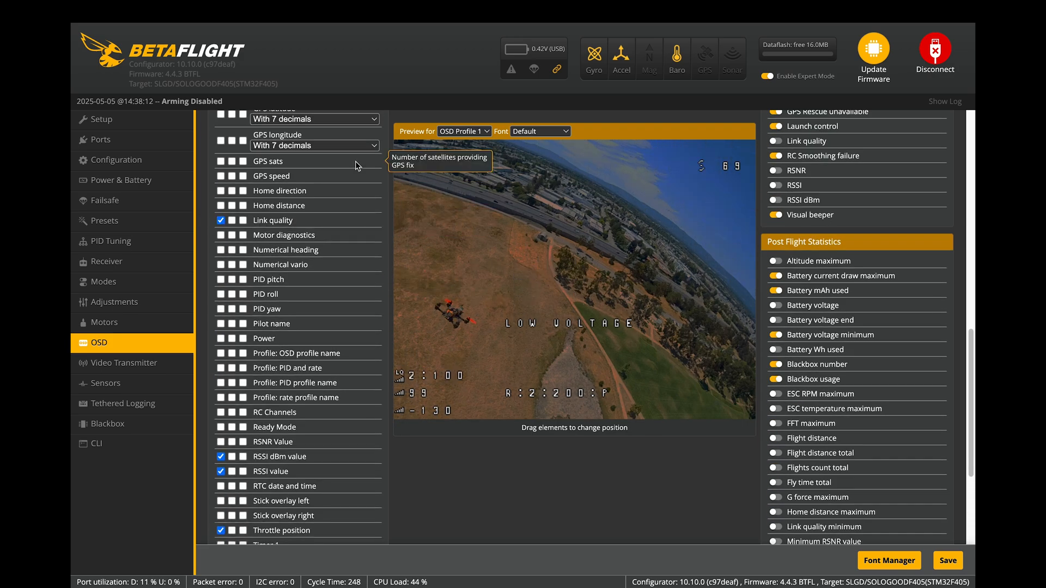
{"action": "left_click", "coordinate": [116, 160]}
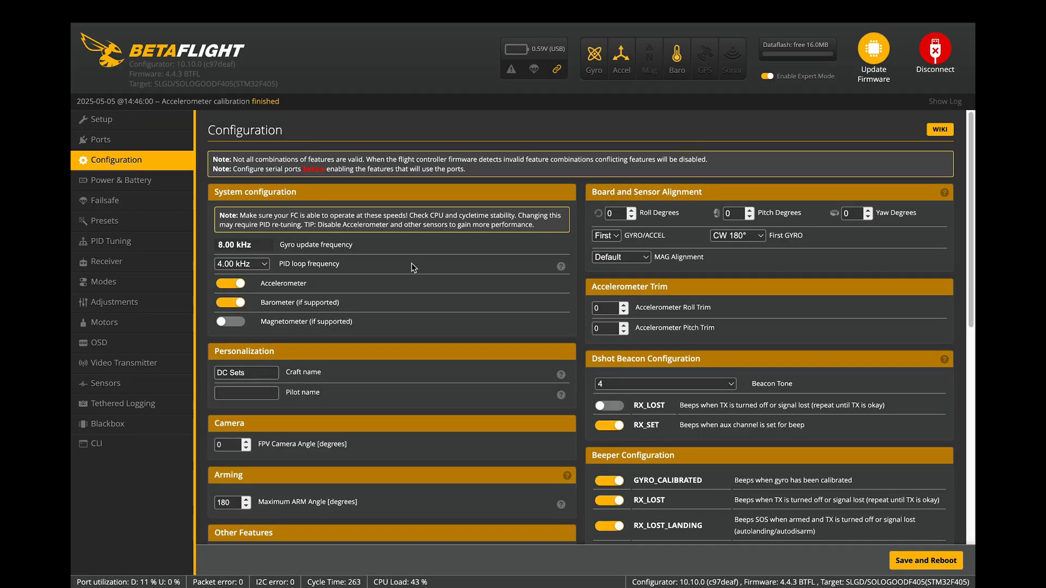
{"action": "mouse_move", "coordinate": [471, 317]}
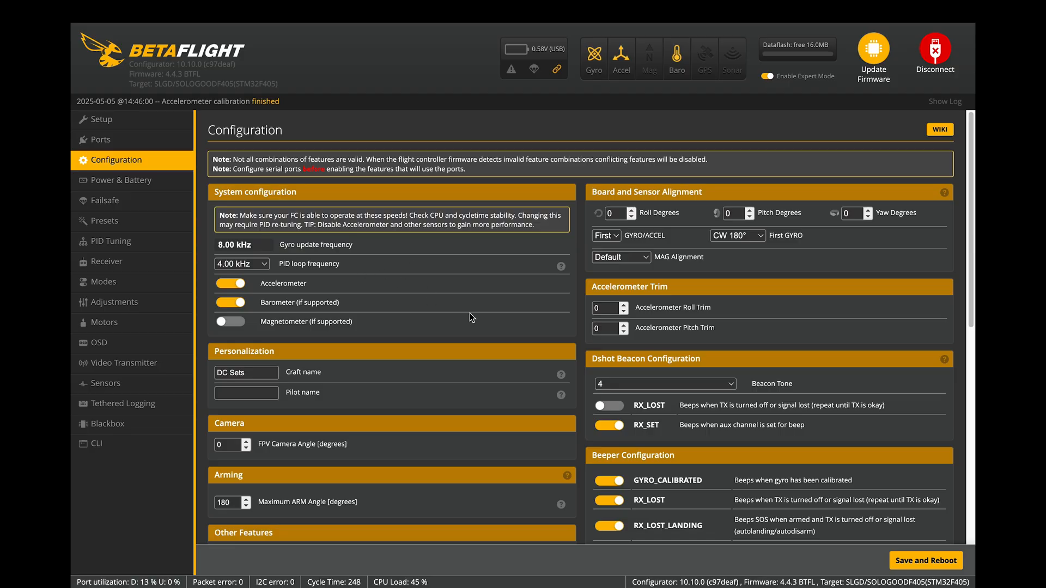
{"action": "scroll", "scroll_direction": "down", "scroll_amount": 3}
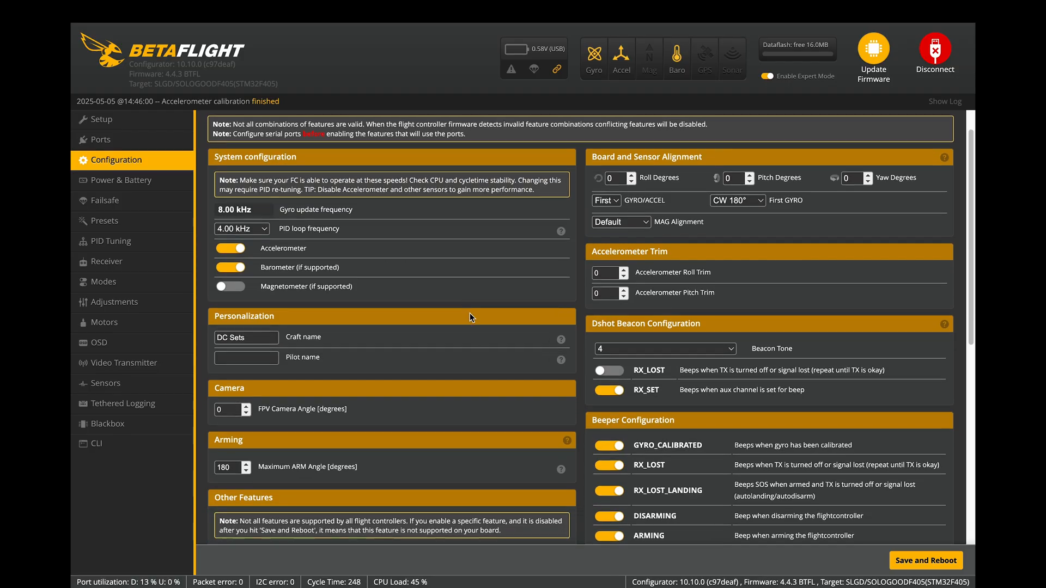
{"action": "scroll", "scroll_direction": "down", "scroll_amount": 3}
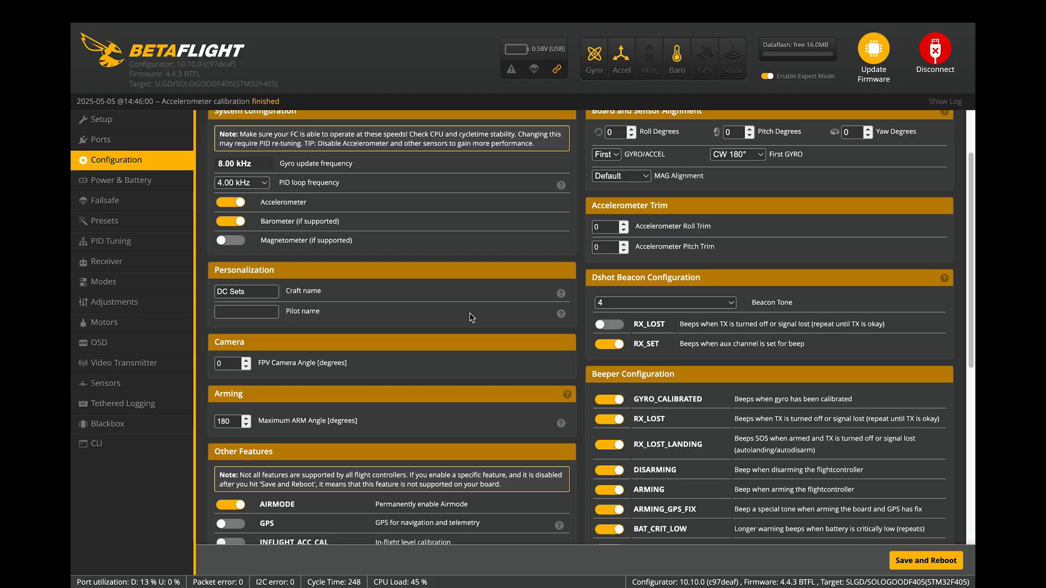
{"action": "scroll", "scroll_direction": "down", "scroll_amount": 3}
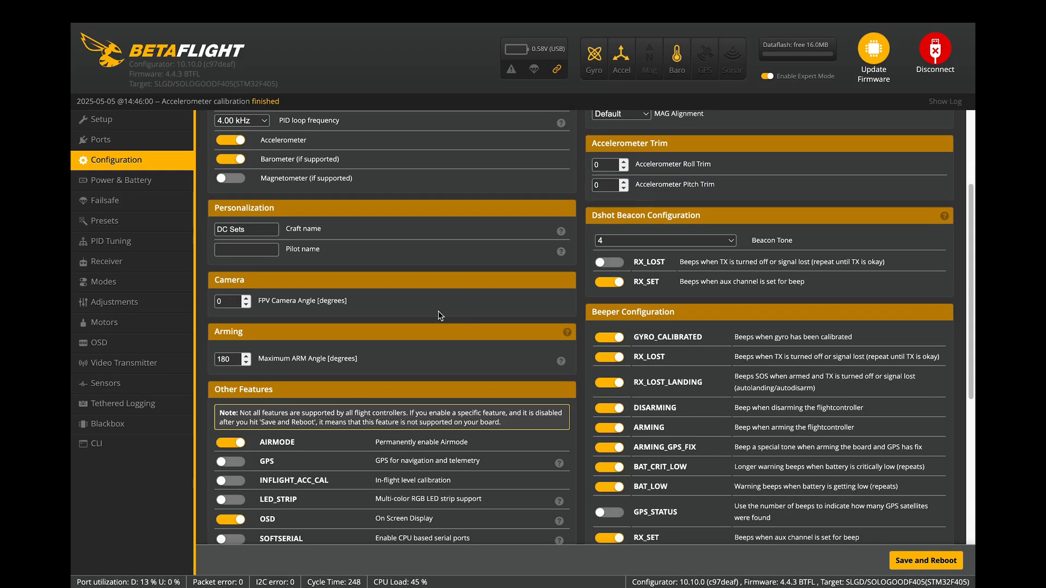
{"action": "triple_click", "coordinate": [227, 359]}
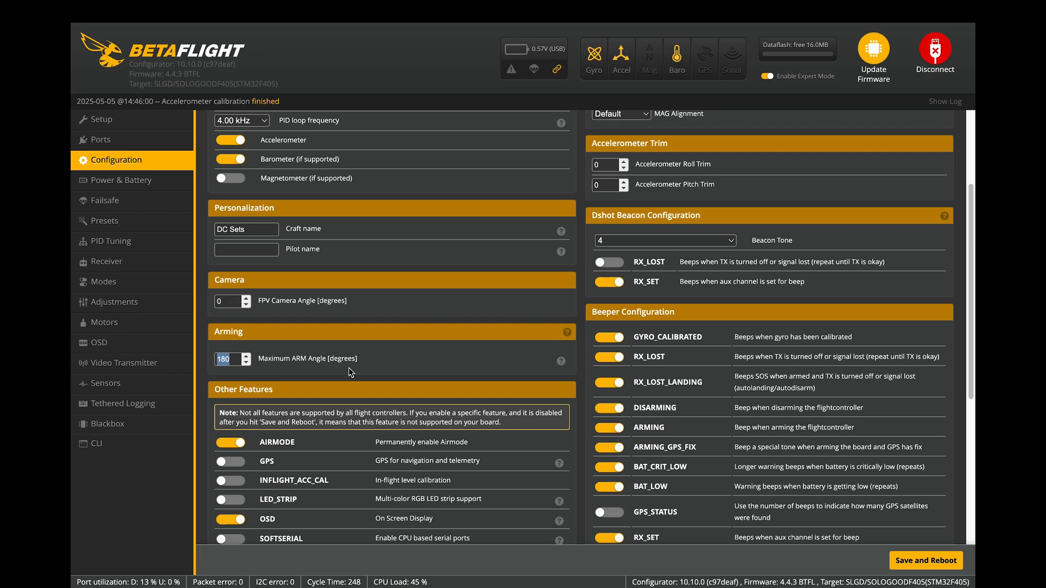
{"action": "scroll", "scroll_direction": "down", "scroll_amount": 3}
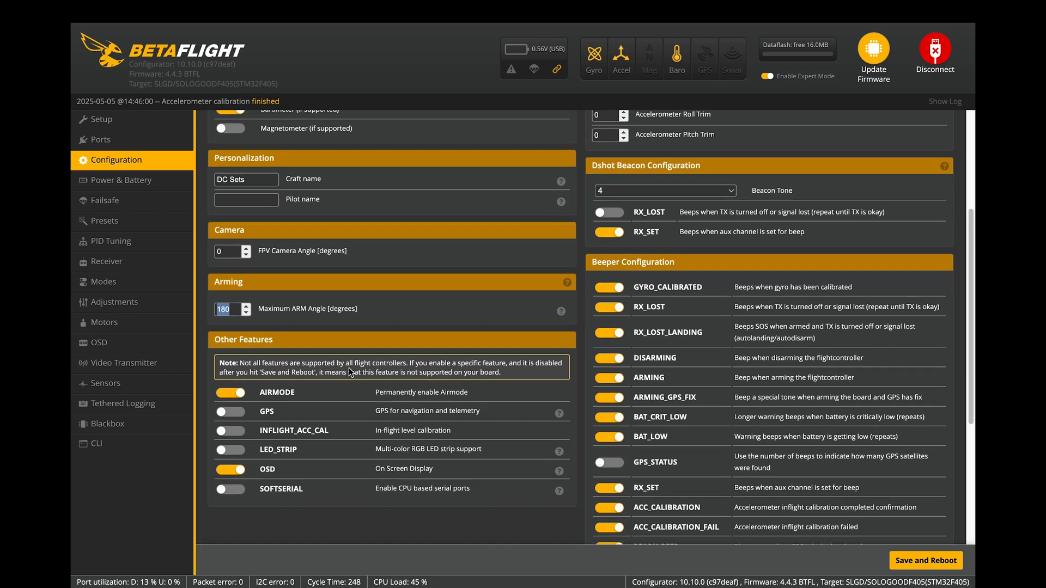
{"action": "scroll", "scroll_direction": "up", "scroll_amount": 3}
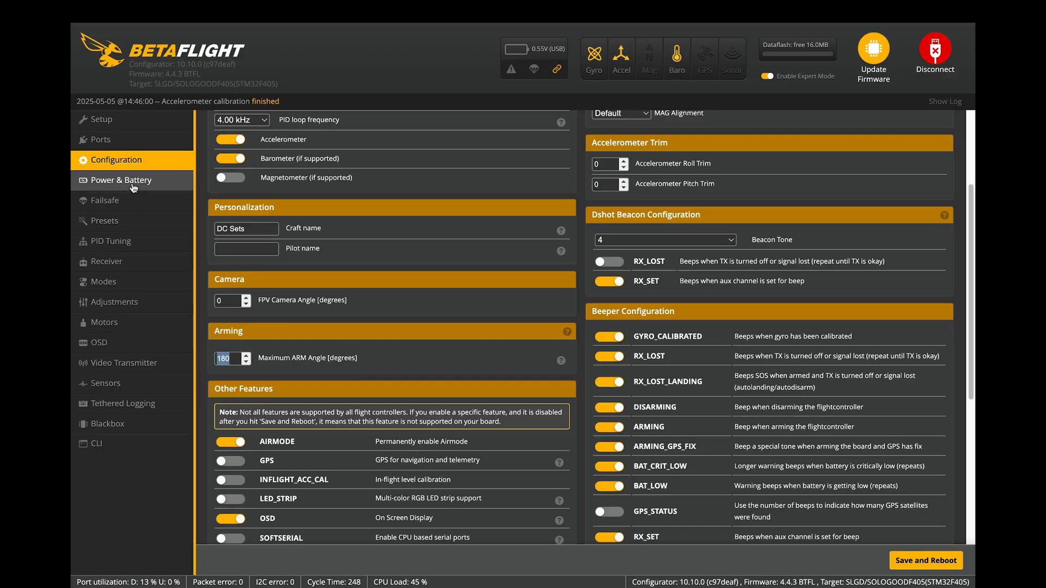
Step: Check cell voltages (3.3 V min, 4.3 V max, 3.5 V warning), then go to Failsafe
{"action": "left_click", "coordinate": [121, 181]}
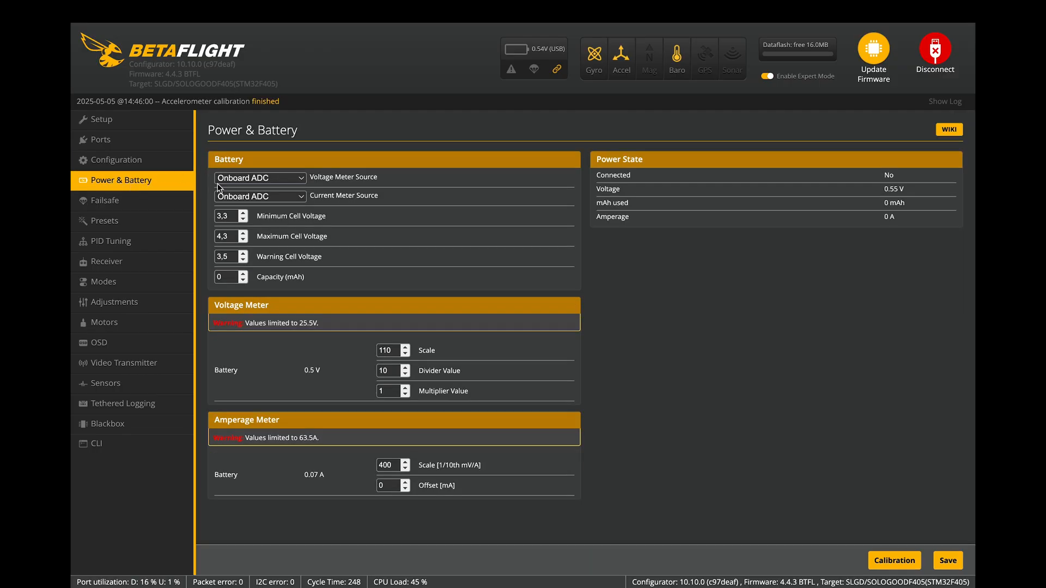
{"action": "mouse_move", "coordinate": [202, 220]}
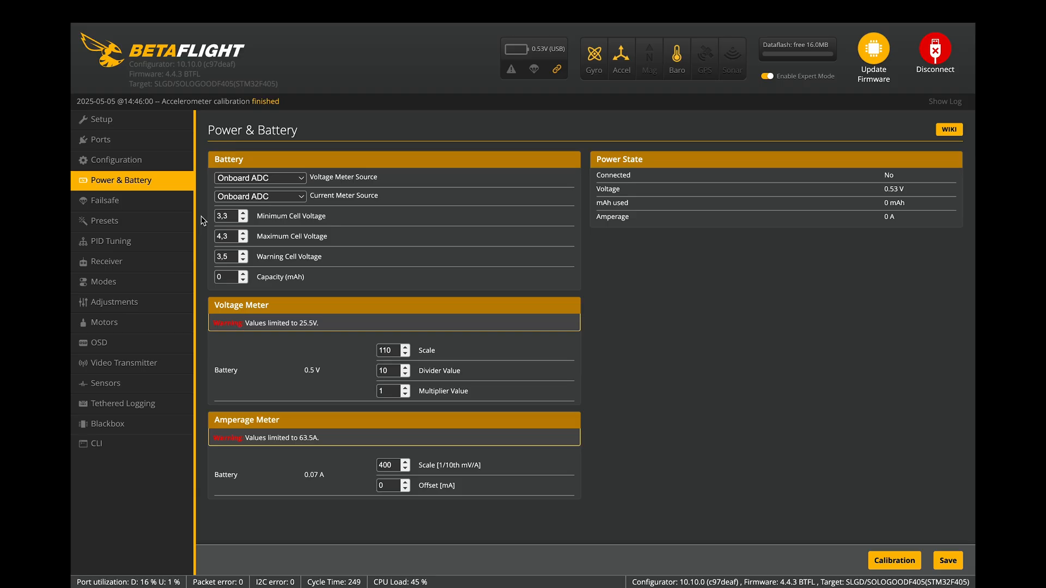
{"action": "mouse_move", "coordinate": [214, 235]}
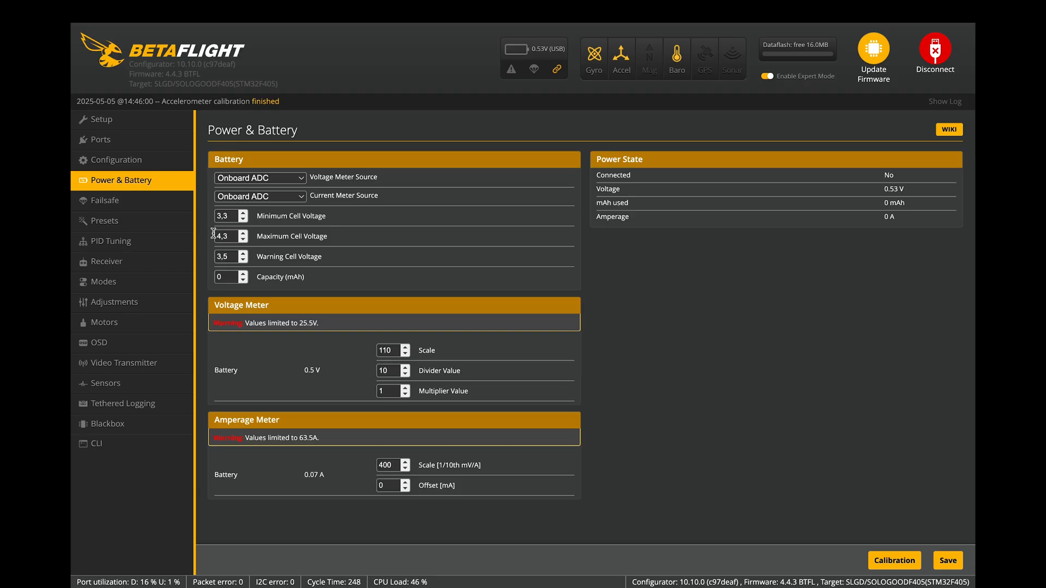
{"action": "mouse_move", "coordinate": [243, 253]}
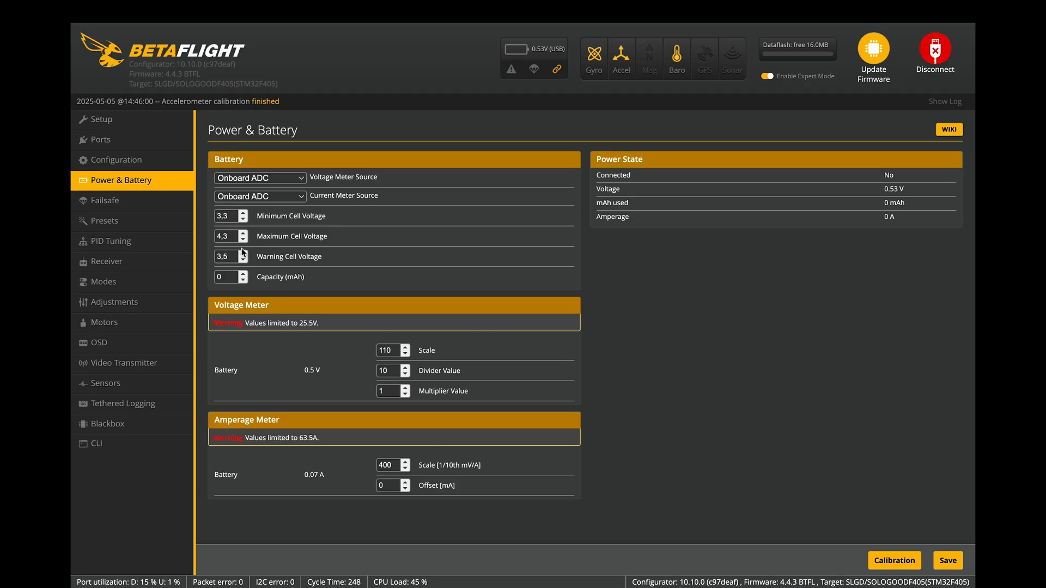
{"action": "mouse_move", "coordinate": [240, 249]}
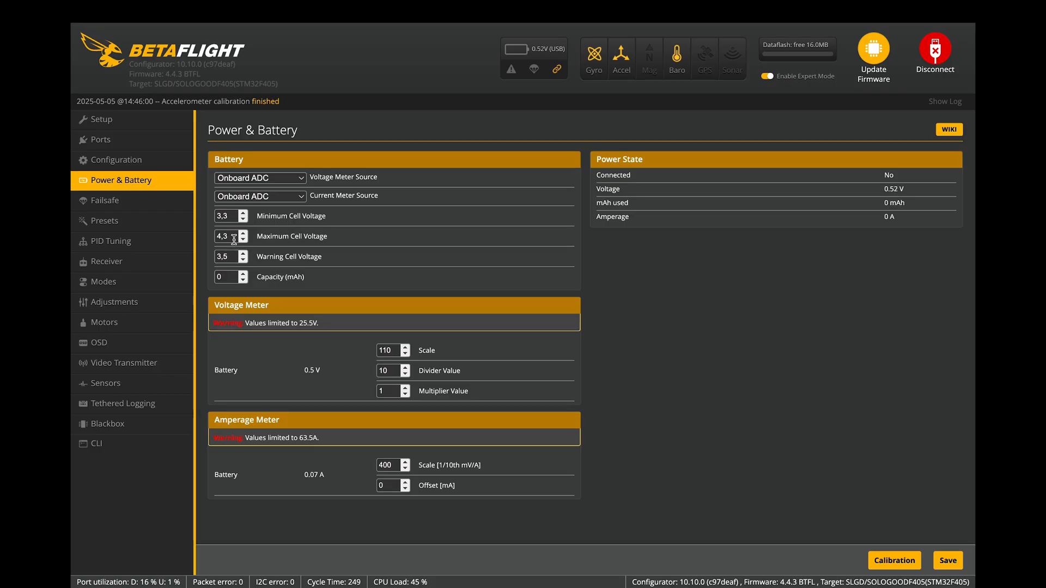
{"action": "left_click", "coordinate": [106, 200]}
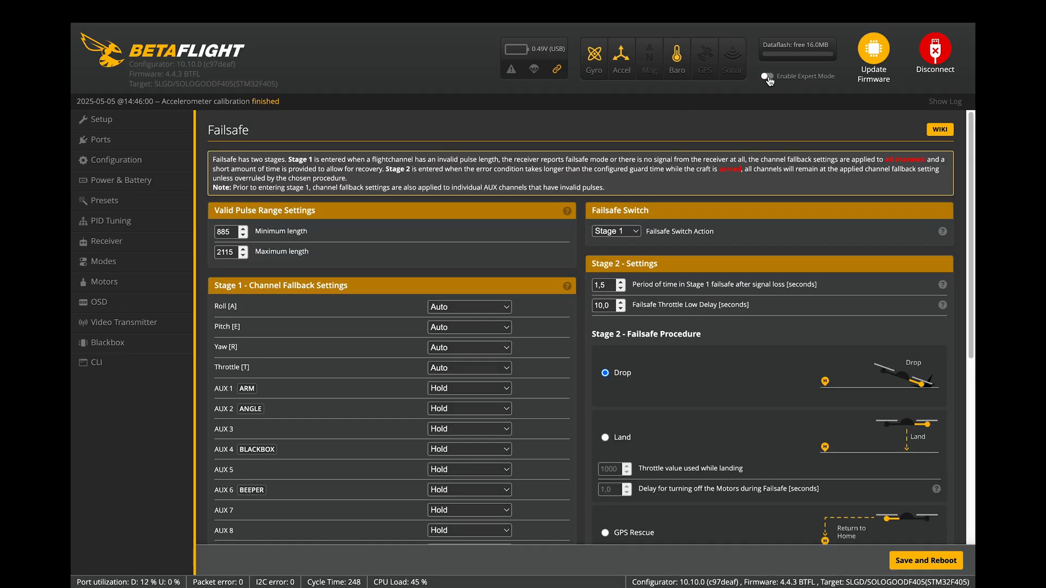
Step: Enable Failsafe expert mode, review stage 1 and 2 settings, and open AUX 1 fallback choices
{"action": "left_click", "coordinate": [766, 77]}
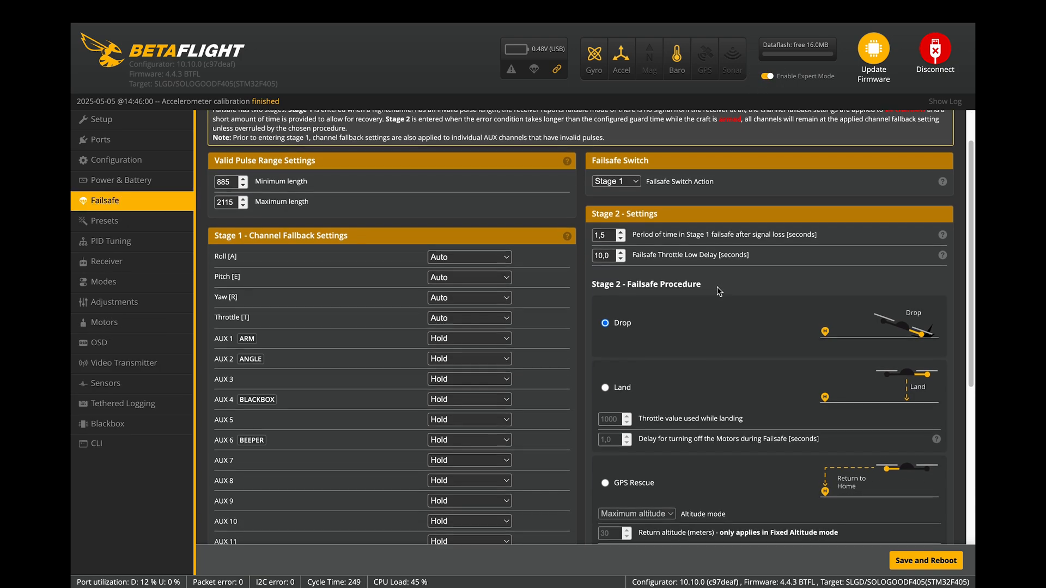
{"action": "scroll", "scroll_direction": "down", "scroll_amount": 3}
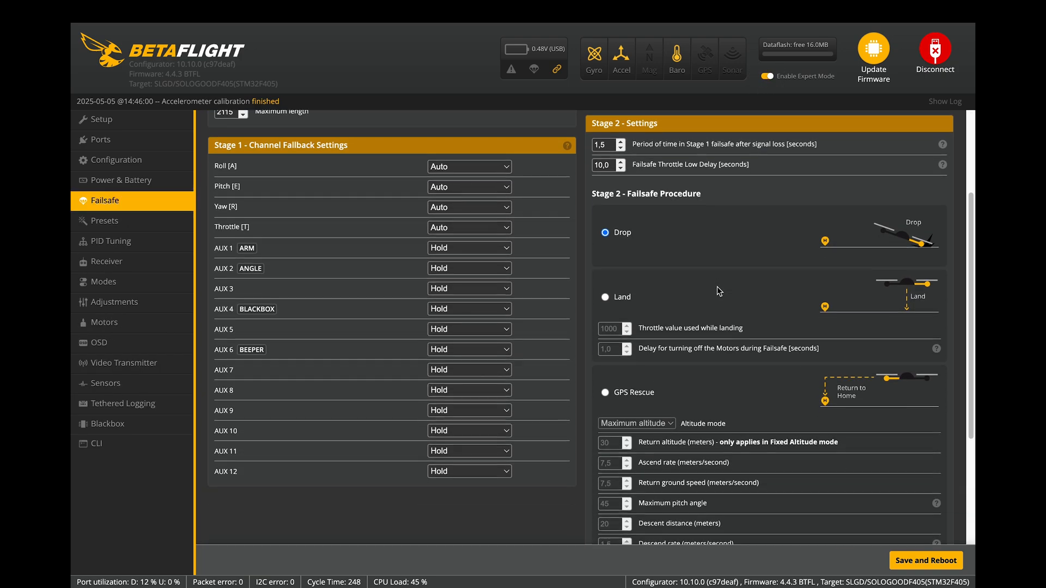
{"action": "scroll", "scroll_direction": "down", "scroll_amount": 3}
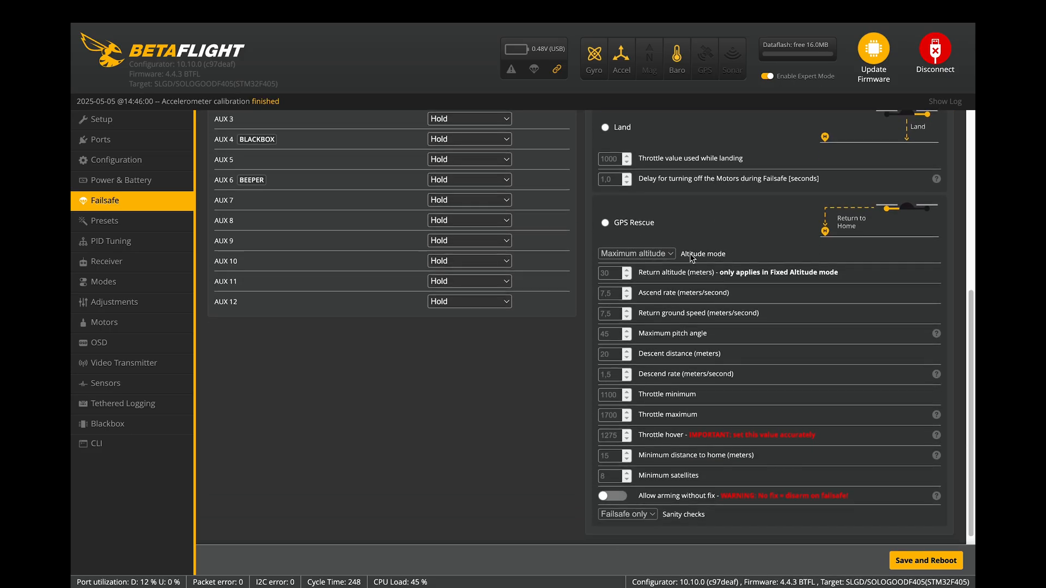
{"action": "mouse_move", "coordinate": [693, 259]}
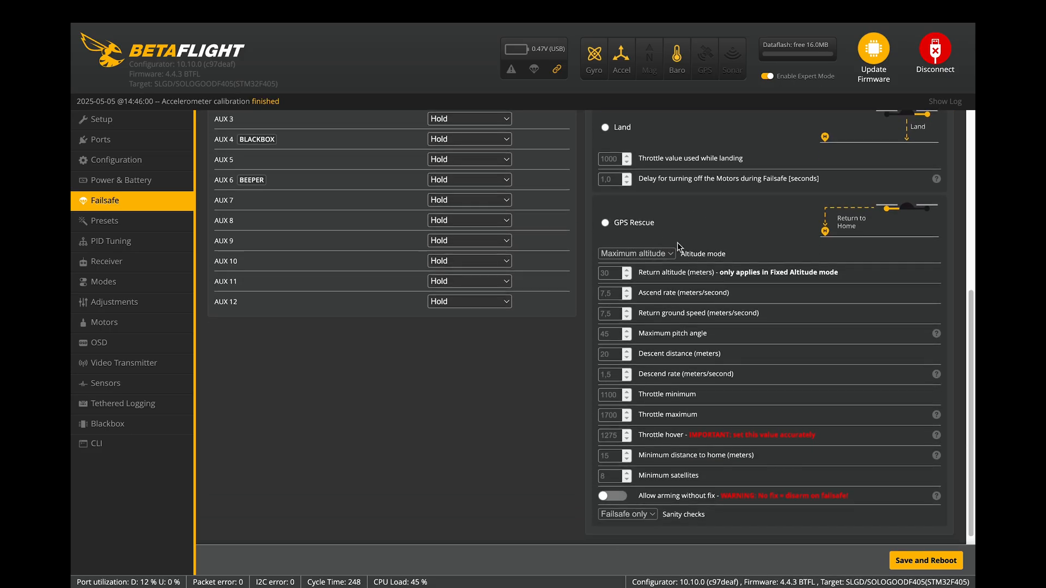
{"action": "mouse_move", "coordinate": [861, 219]}
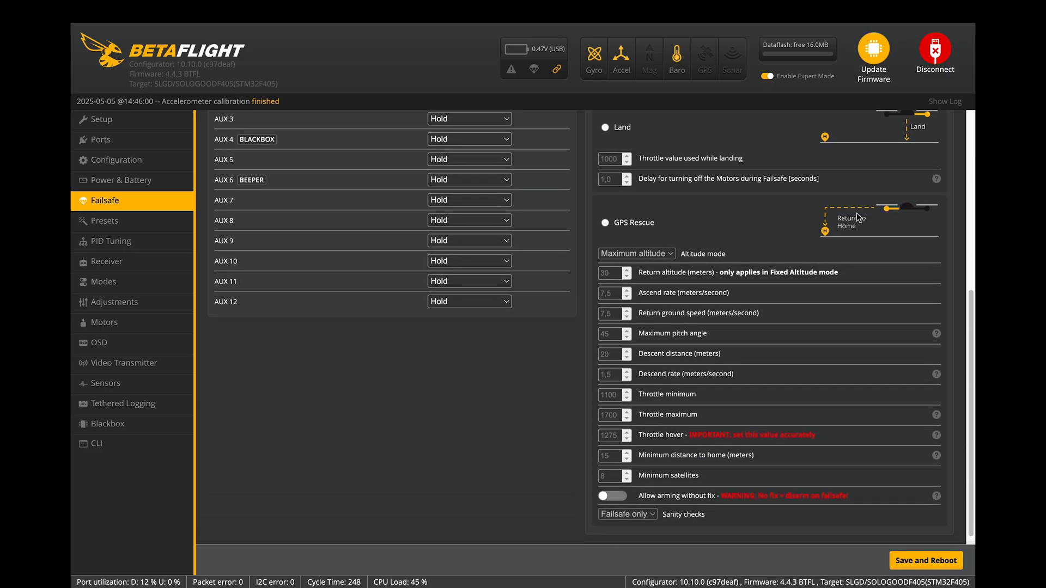
{"action": "scroll", "scroll_direction": "up", "scroll_amount": 3}
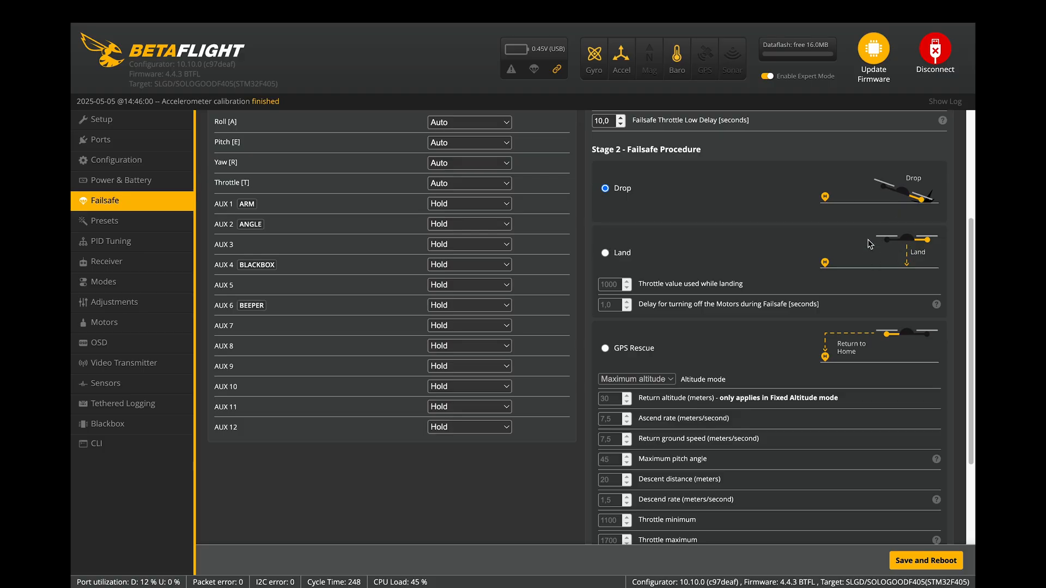
{"action": "scroll", "scroll_direction": "up", "scroll_amount": 3}
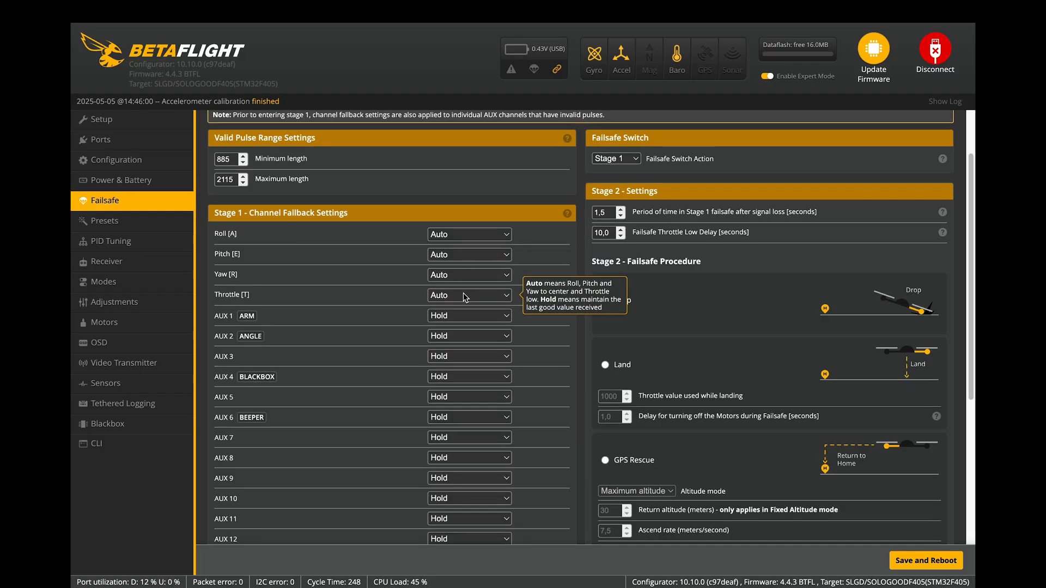
{"action": "left_click", "coordinate": [469, 294]}
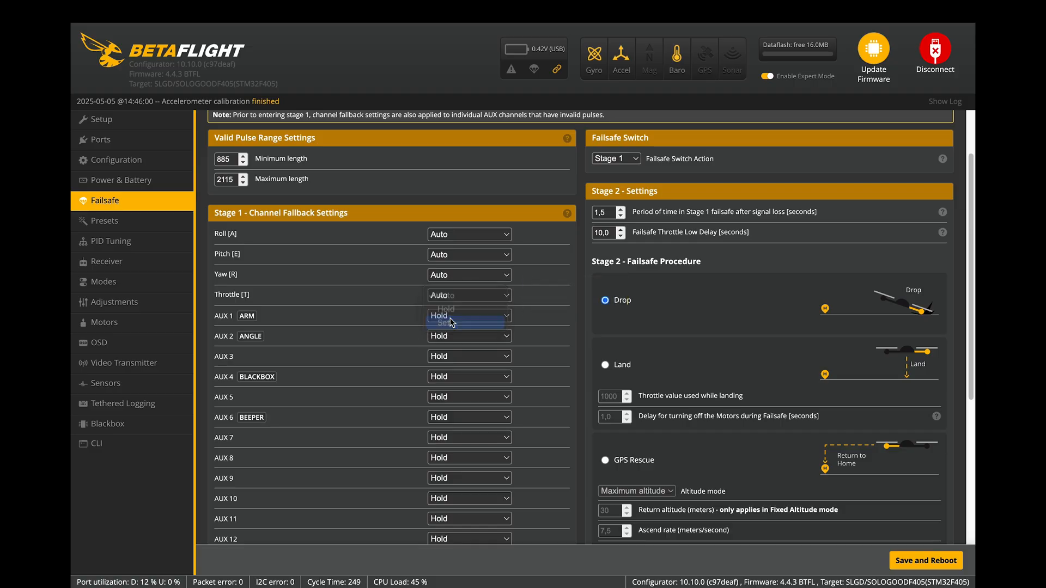
Step: Review the PID Tuning profile and Filter Settings, then go to the Presets library
{"action": "left_click", "coordinate": [110, 241]}
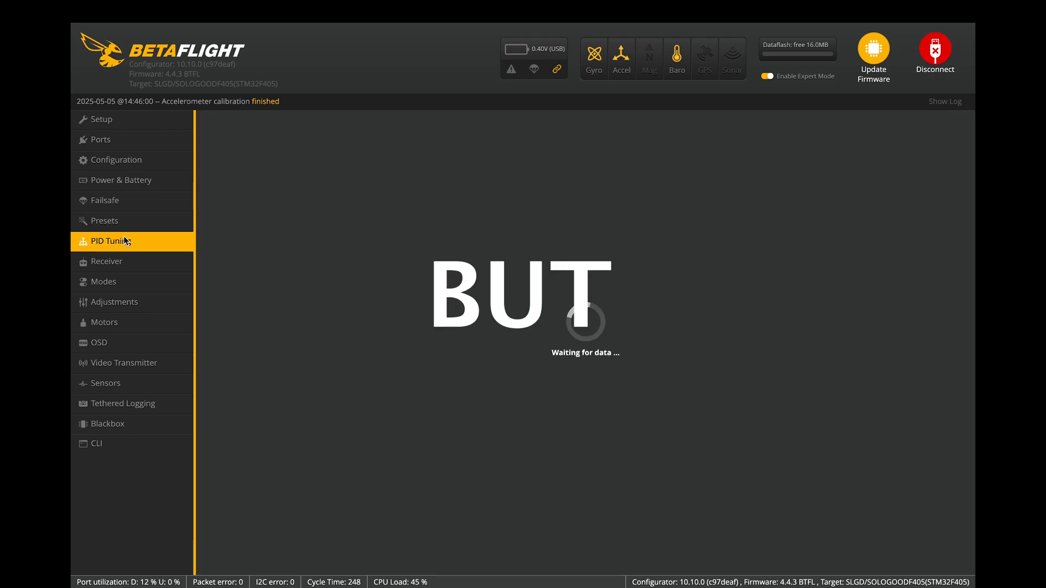
{"action": "left_click", "coordinate": [110, 241]}
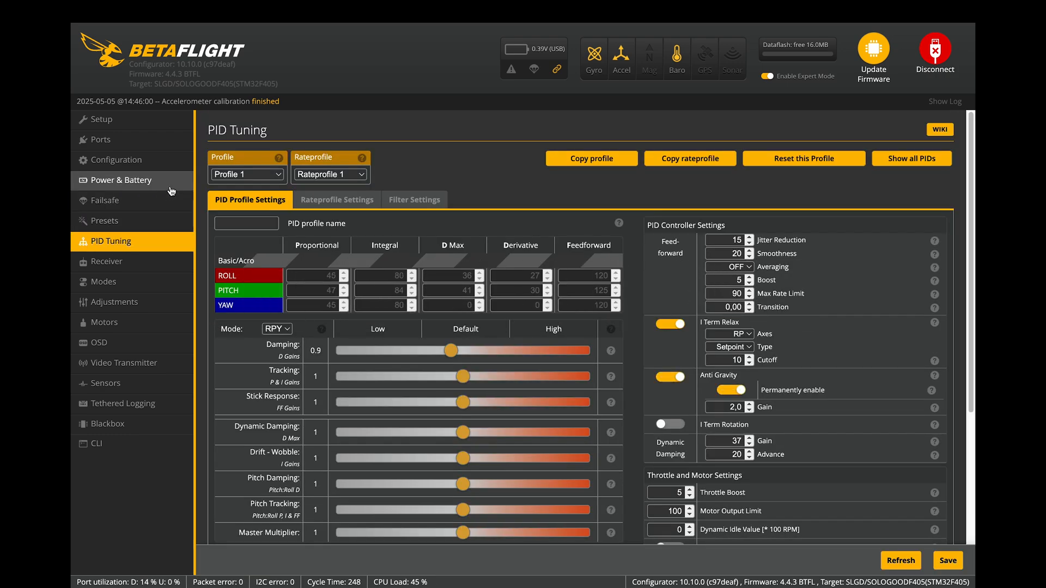
{"action": "mouse_move", "coordinate": [532, 293]}
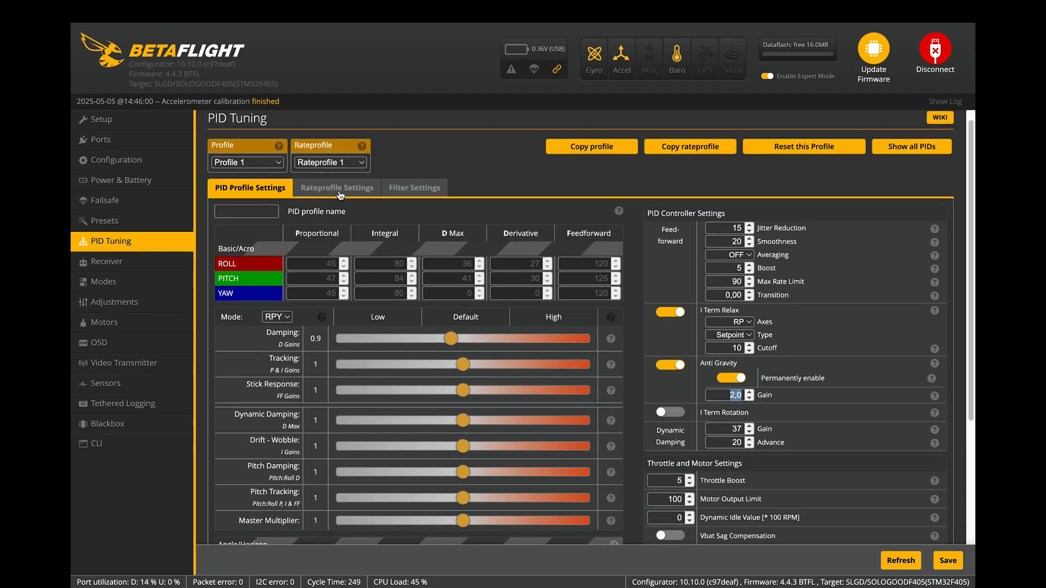
{"action": "left_click", "coordinate": [413, 187]}
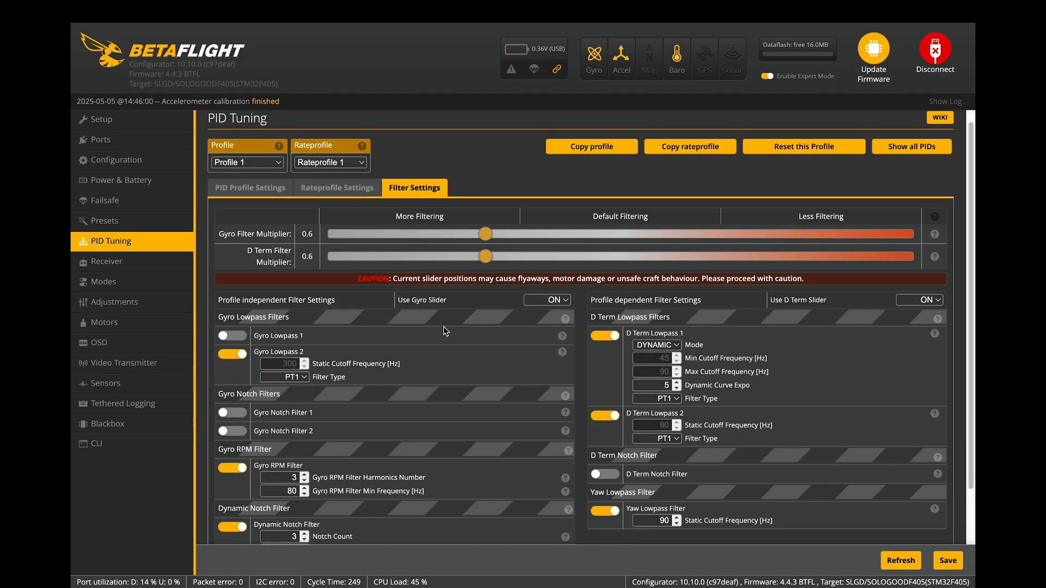
{"action": "scroll", "scroll_direction": "down", "scroll_amount": 3}
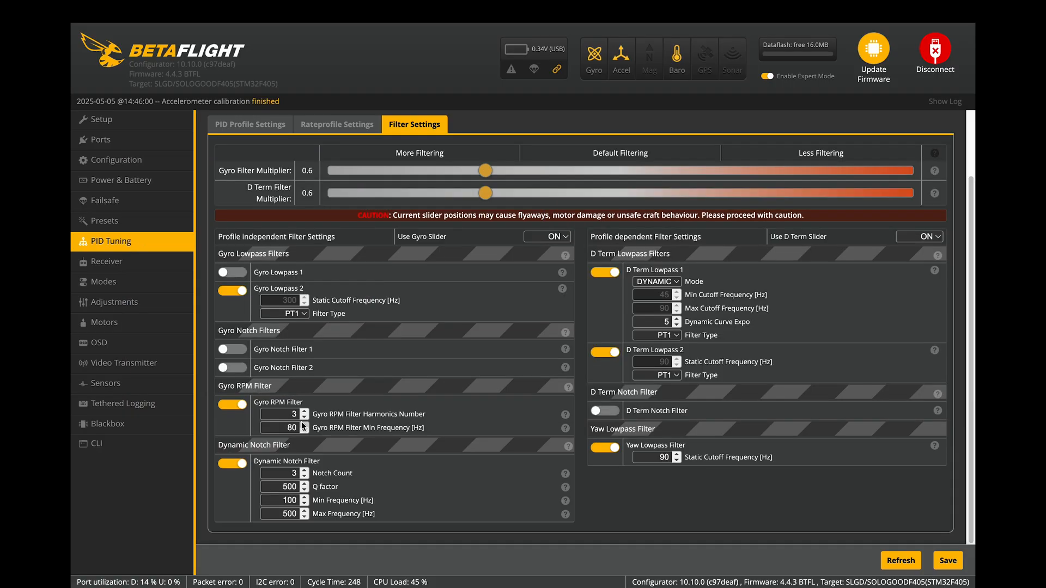
{"action": "left_click", "coordinate": [104, 221]}
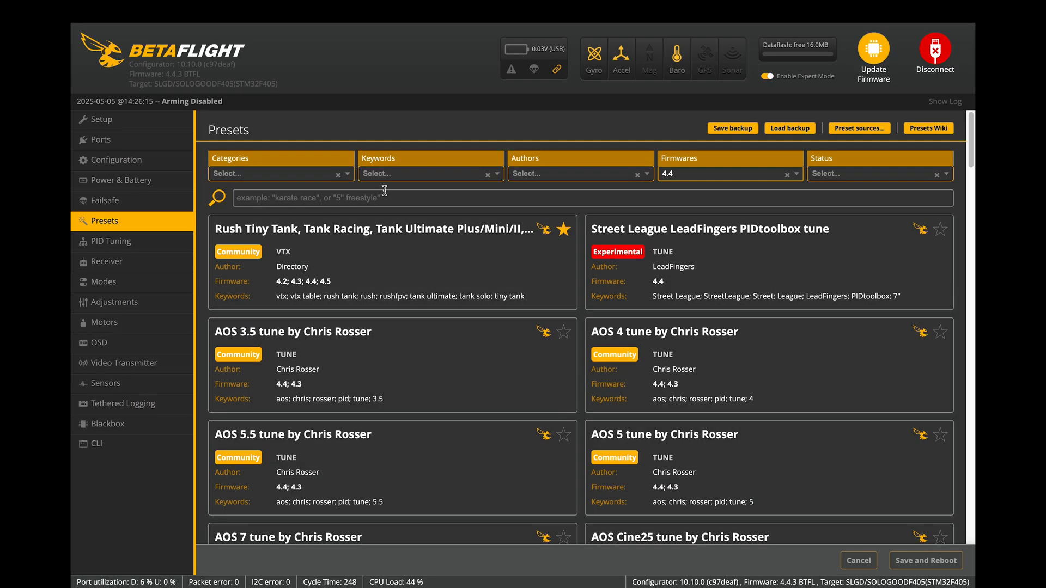